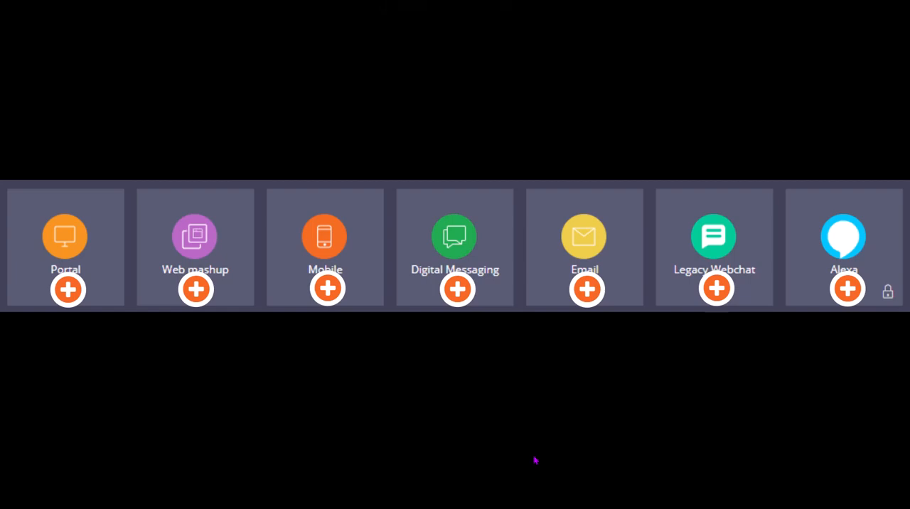
pyautogui.moveTo(65, 218)
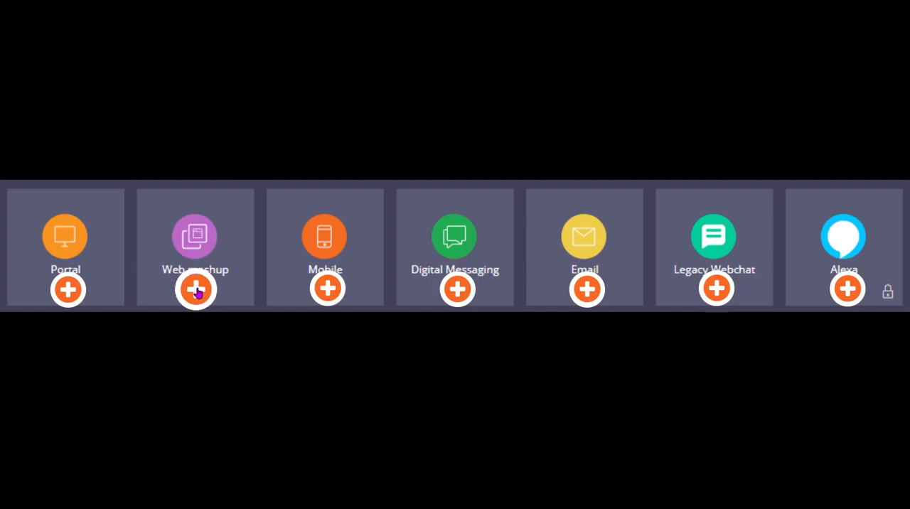
# Show GoGoRoad's channel interfaces, abandoning a briefly started new portal channel
pyautogui.click(197, 289)
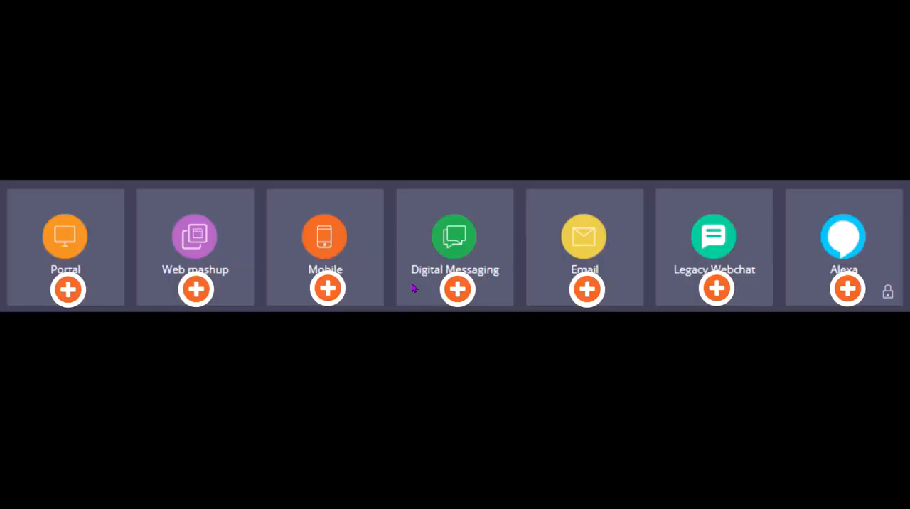
pyautogui.moveTo(490, 264)
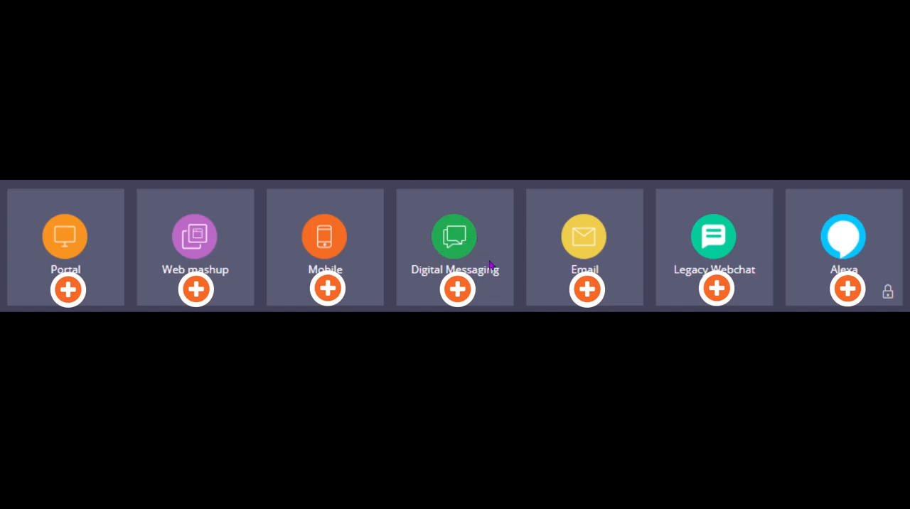
pyautogui.moveTo(813, 269)
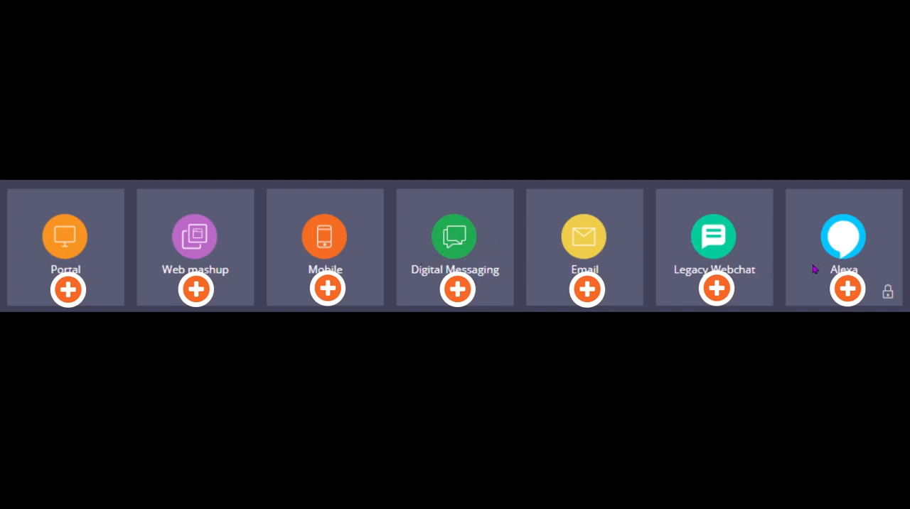
pyautogui.moveTo(773, 271)
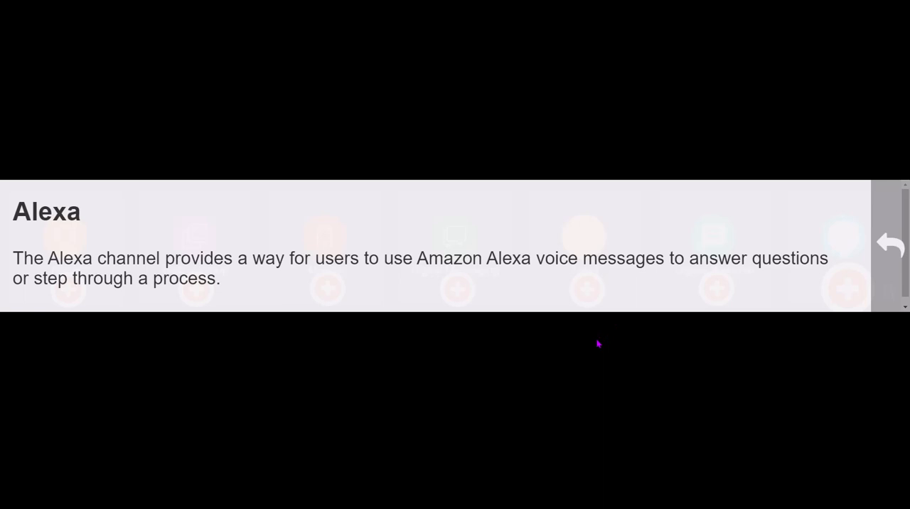
pyautogui.moveTo(591, 357)
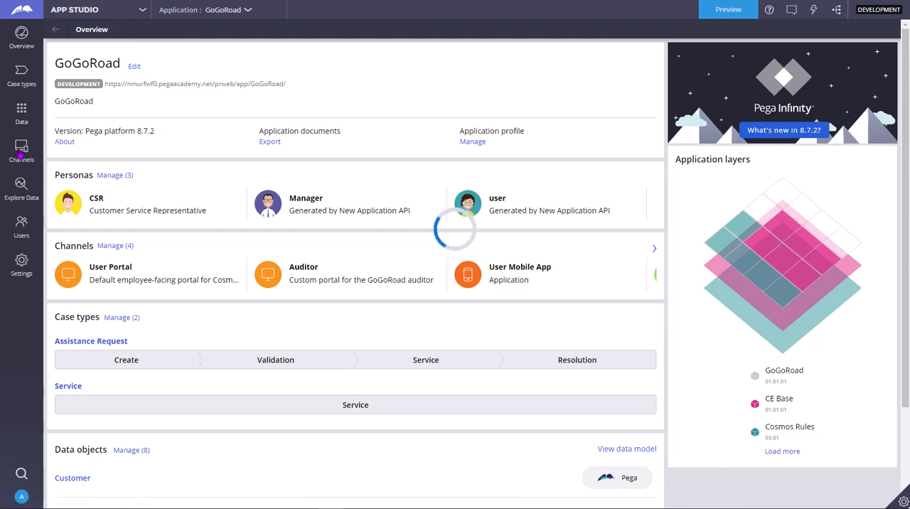
pyautogui.click(21, 149)
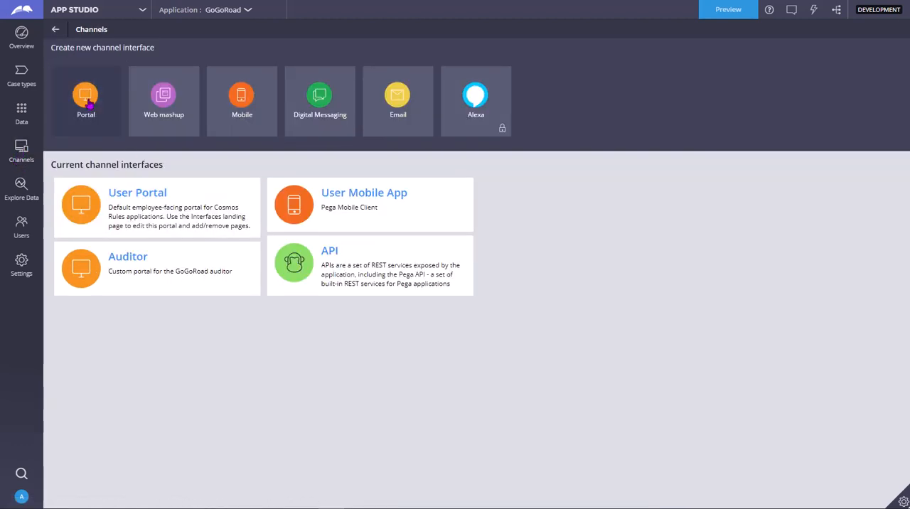
pyautogui.click(85, 99)
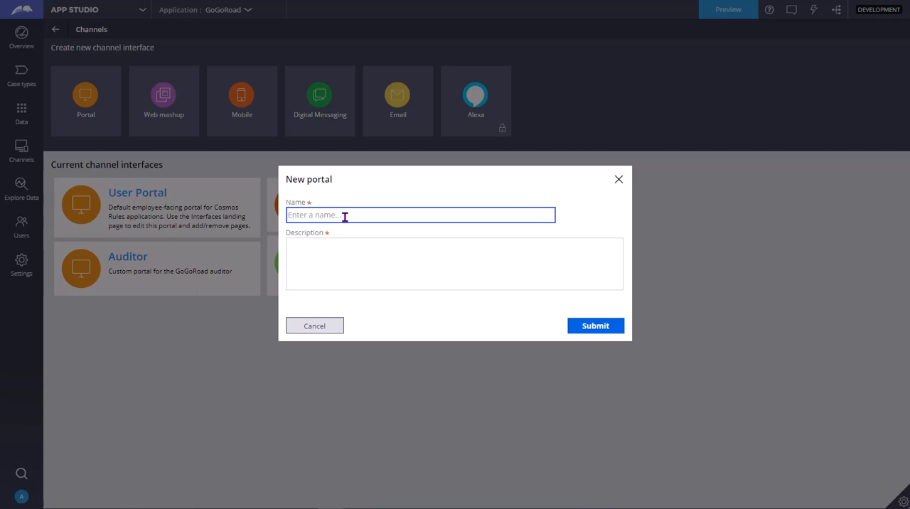
pyautogui.moveTo(319, 317)
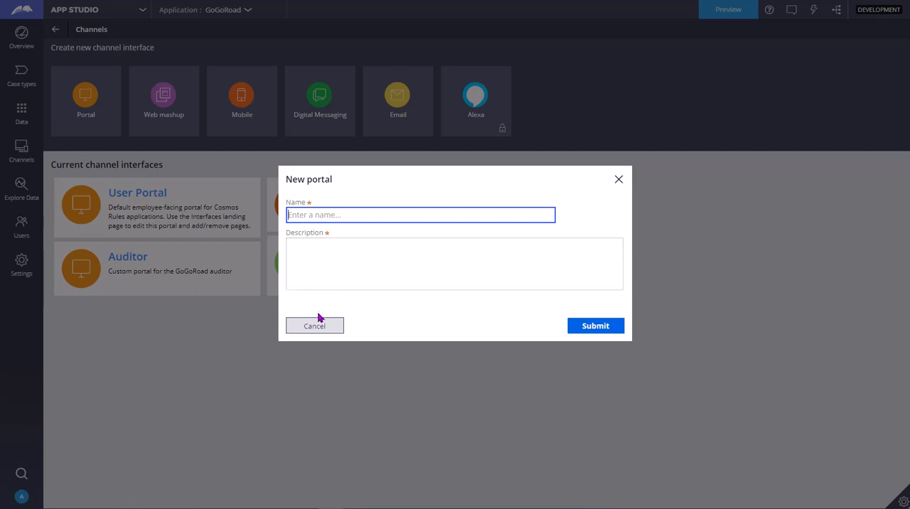
pyautogui.click(314, 325)
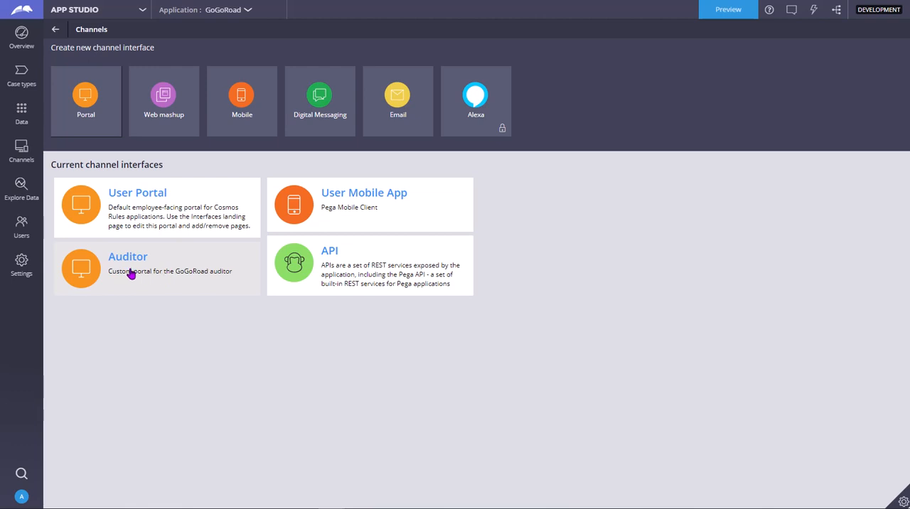
pyautogui.moveTo(137, 269)
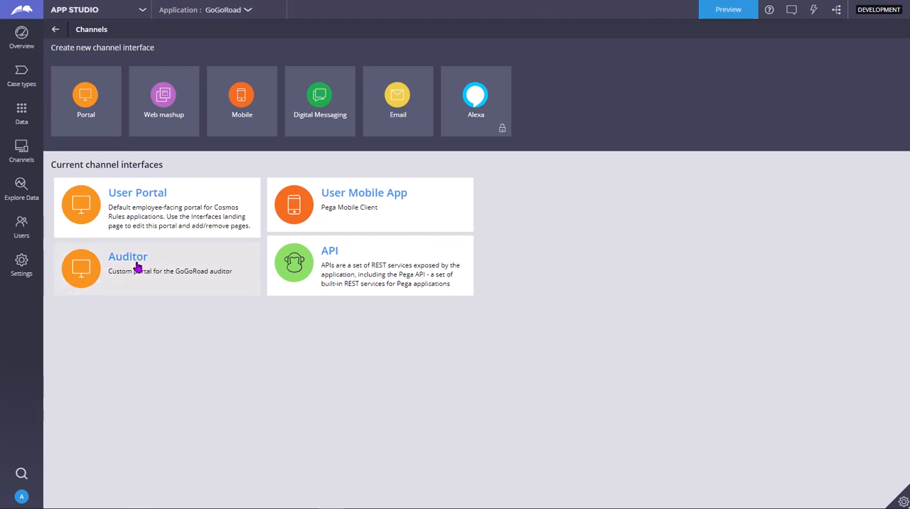
# Open the Auditor portal navigation, moving Dashboard below Reports and back to the top
pyautogui.click(128, 255)
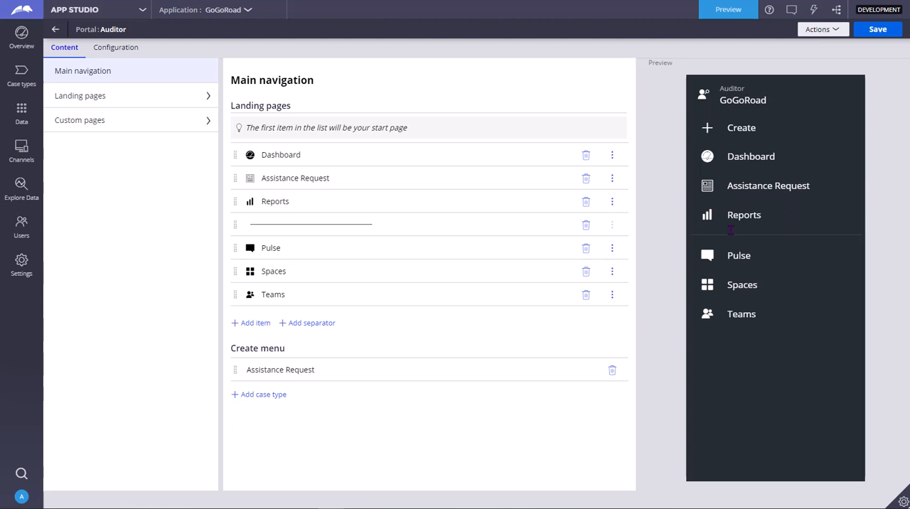
pyautogui.moveTo(736, 139)
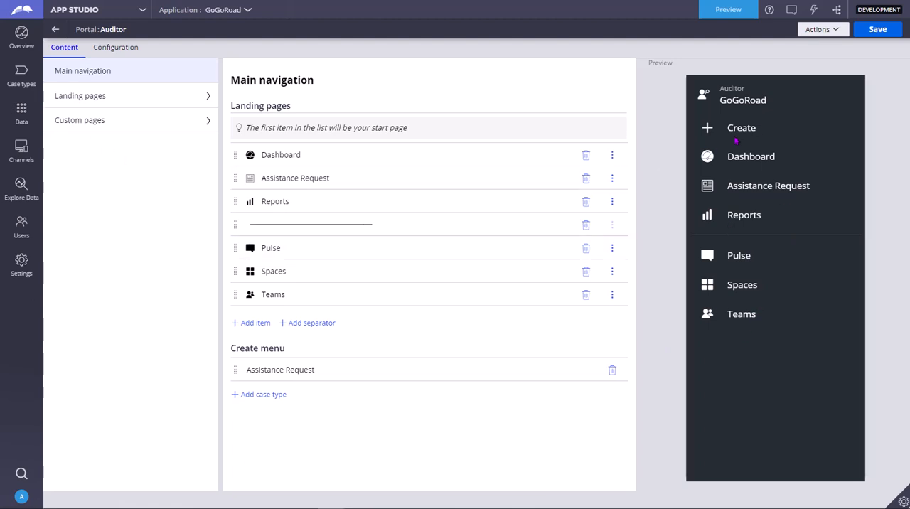
pyautogui.moveTo(774, 284)
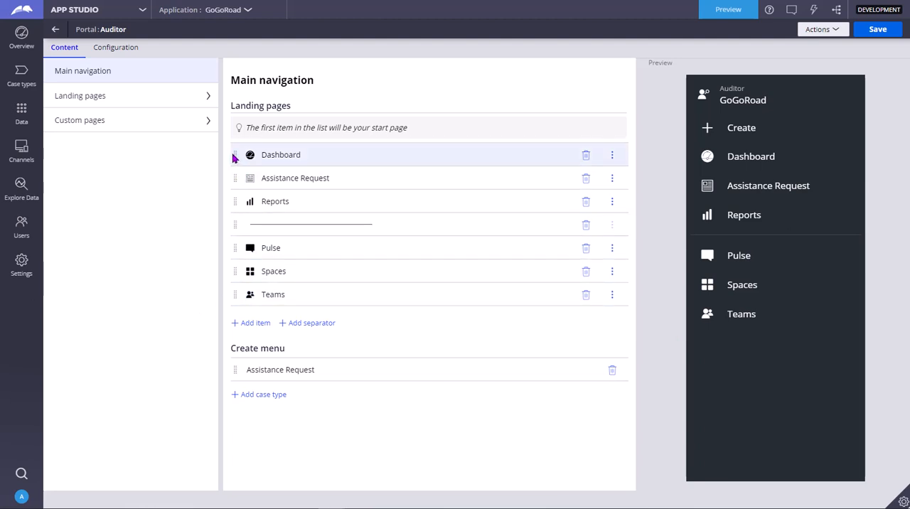
pyautogui.moveTo(250, 155); pyautogui.dragTo(250, 179)
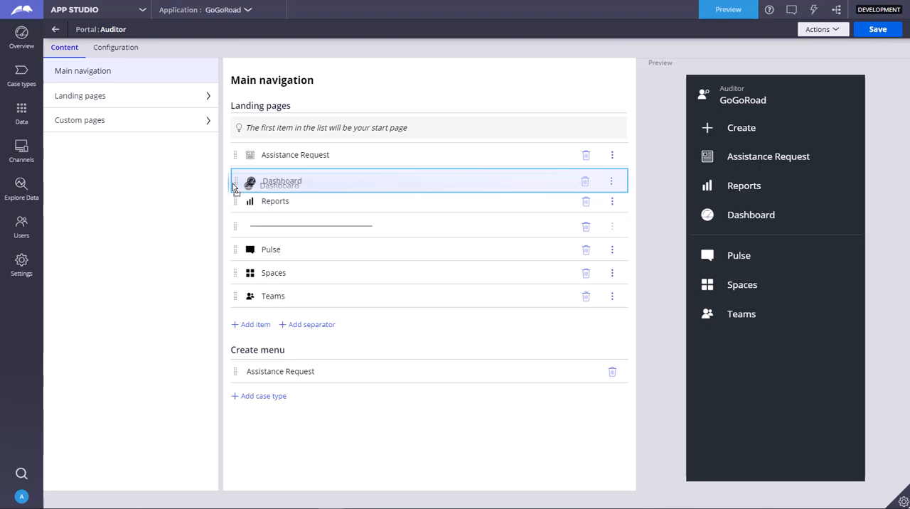
pyautogui.moveTo(236, 181); pyautogui.dragTo(236, 155)
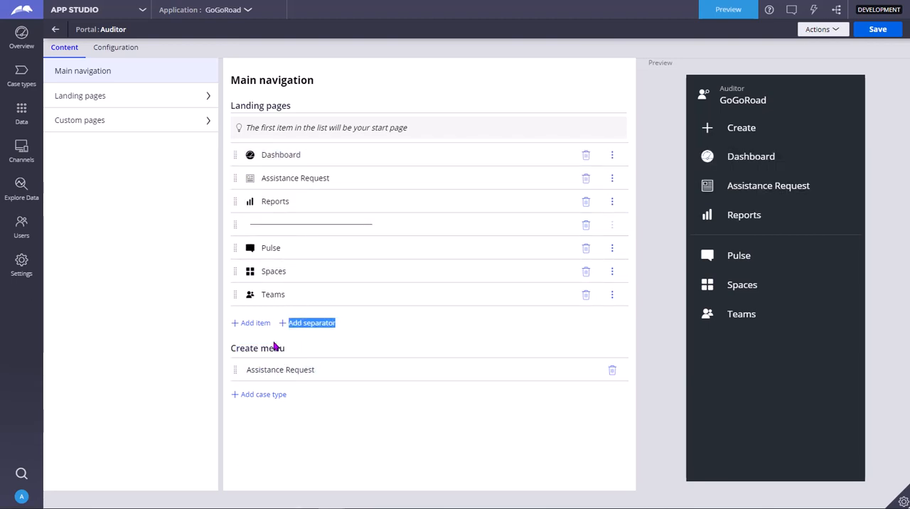
pyautogui.moveTo(759, 138)
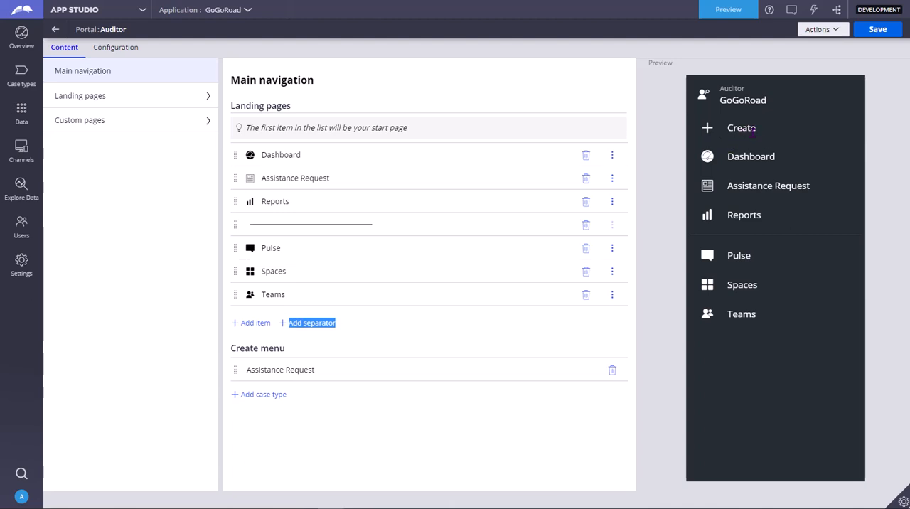
pyautogui.moveTo(518, 331)
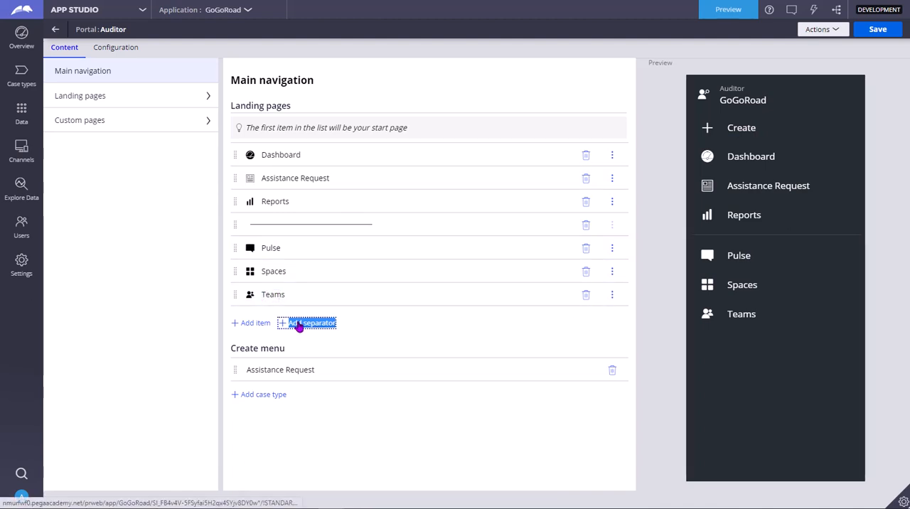
# Add a single separator after Teams, removing the extra duplicate separator
pyautogui.click(311, 322)
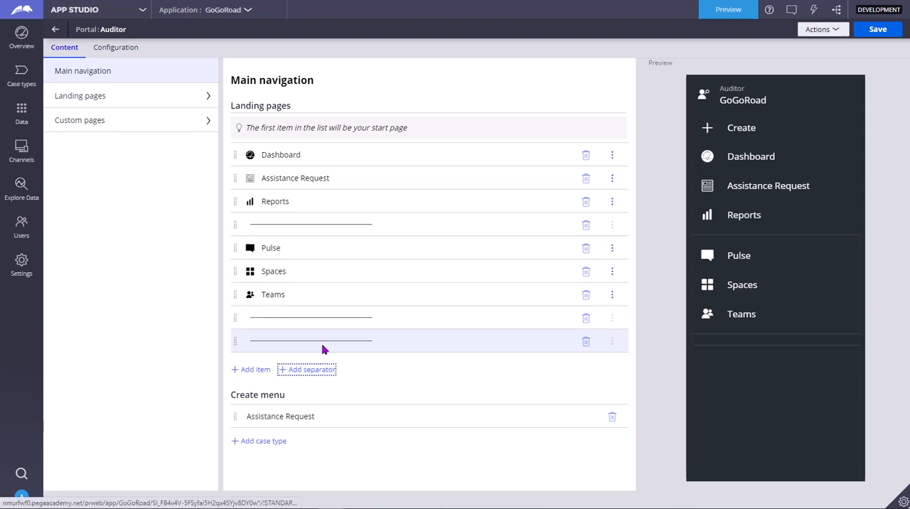
pyautogui.moveTo(759, 334)
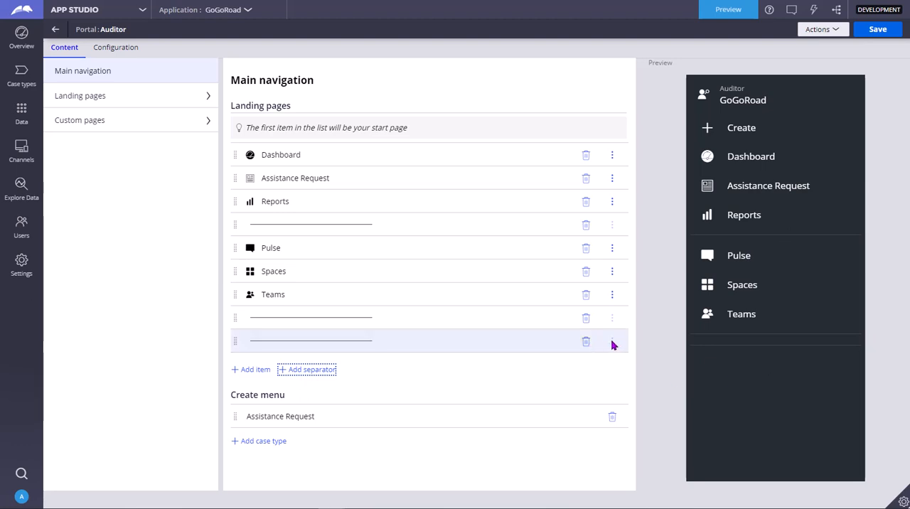
pyautogui.click(586, 340)
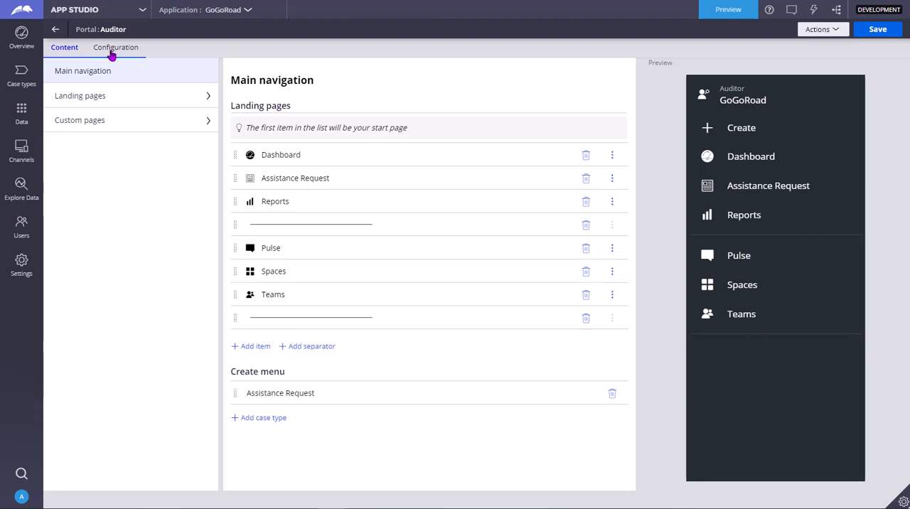
# In the Auditor portal Configuration, set the logo to a custom logo
pyautogui.click(115, 47)
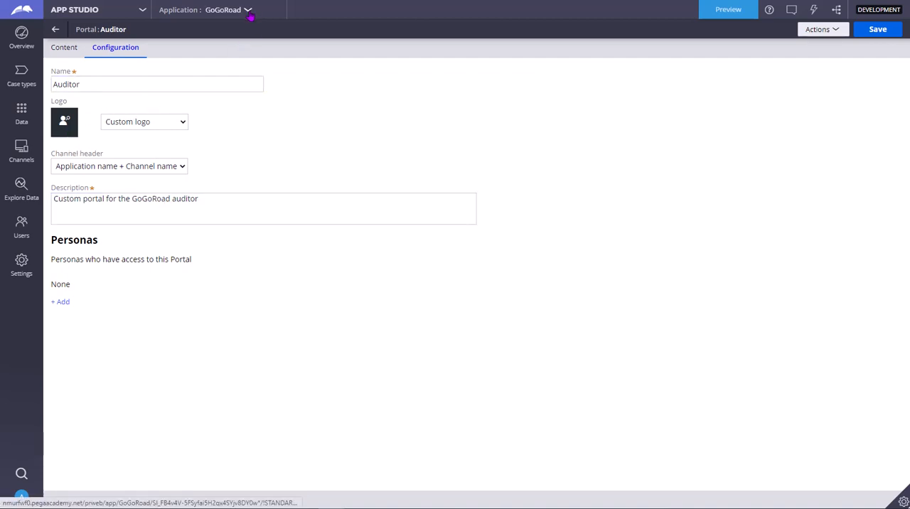
pyautogui.click(247, 10)
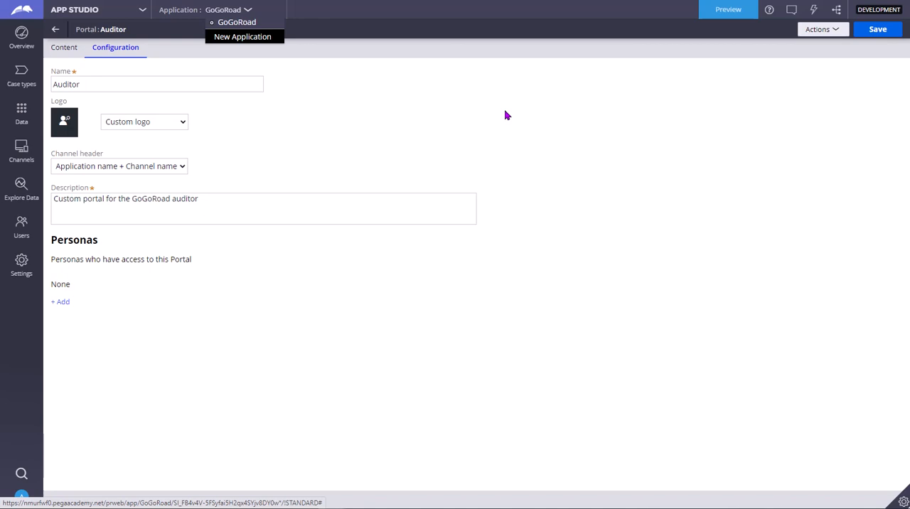
pyautogui.click(369, 20)
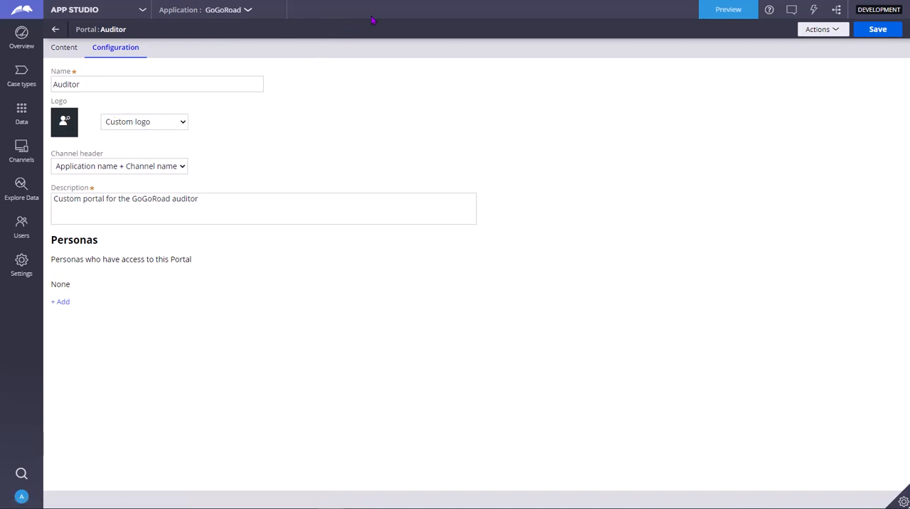
pyautogui.moveTo(353, 26)
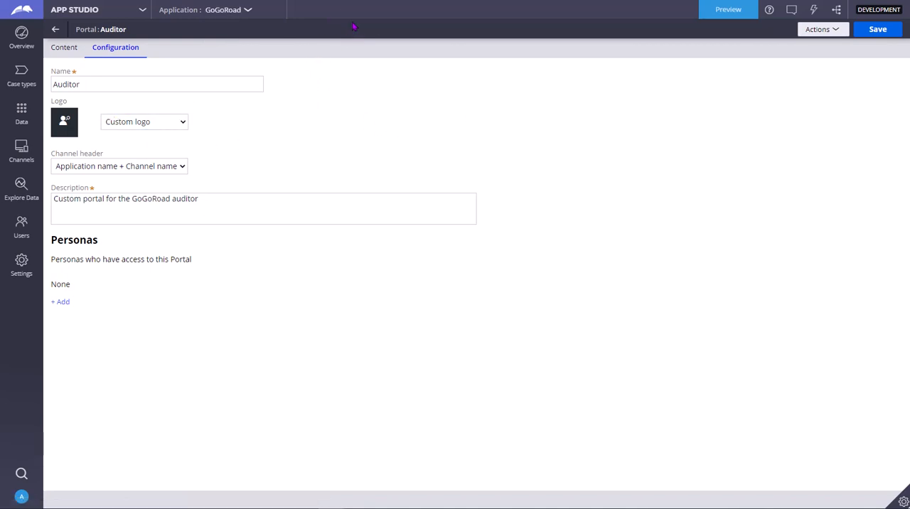
pyautogui.moveTo(722, 35)
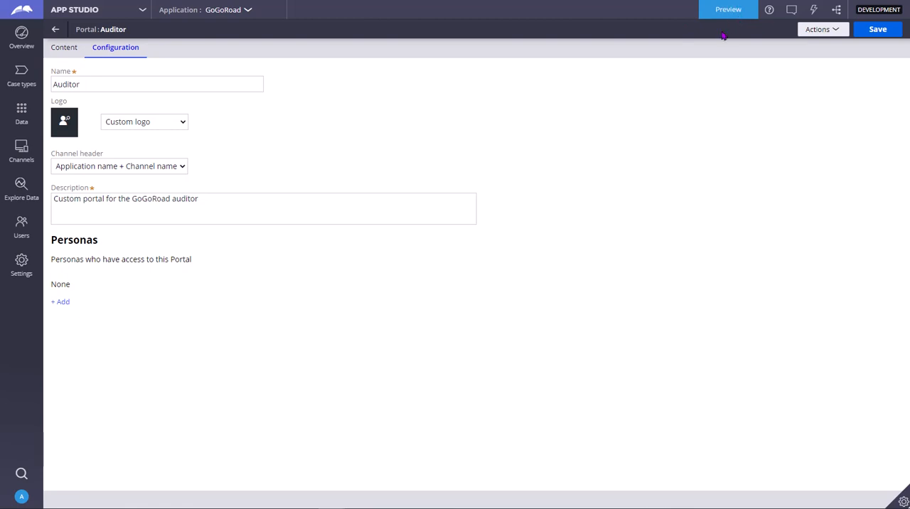
pyautogui.moveTo(134, 162)
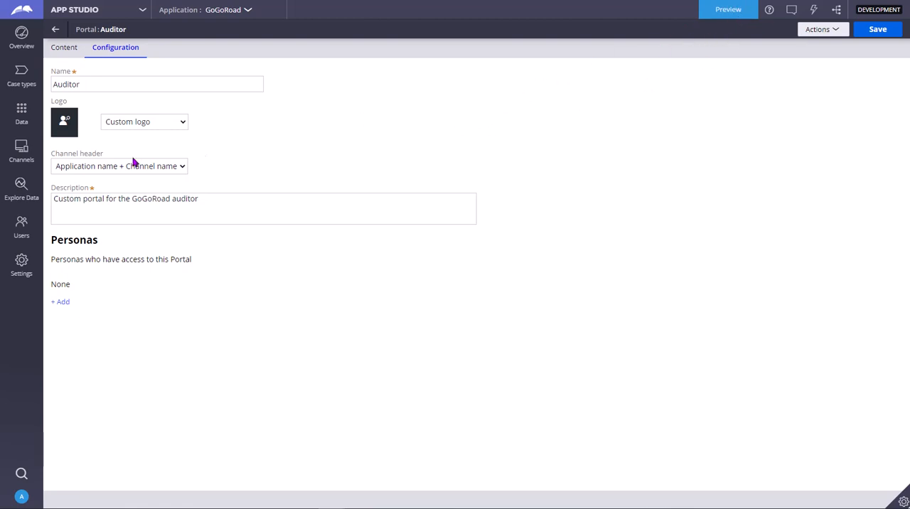
pyautogui.click(143, 122)
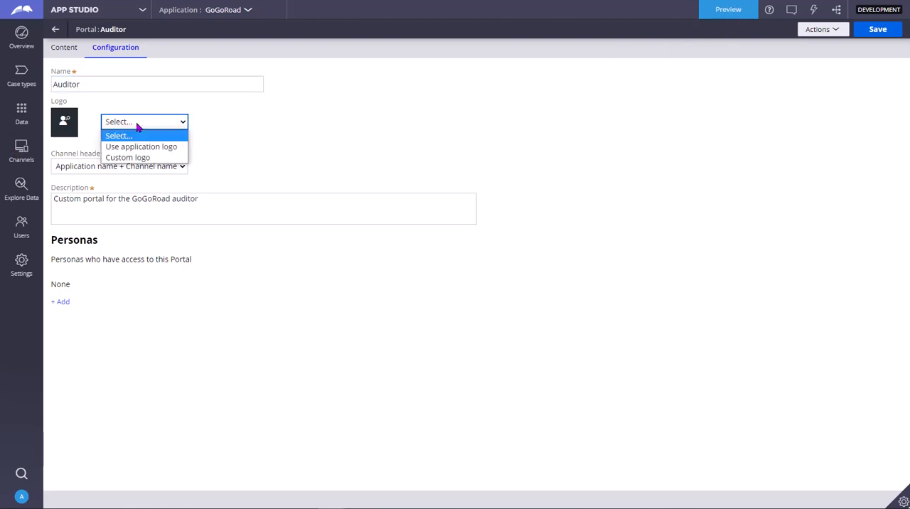
pyautogui.moveTo(140, 146)
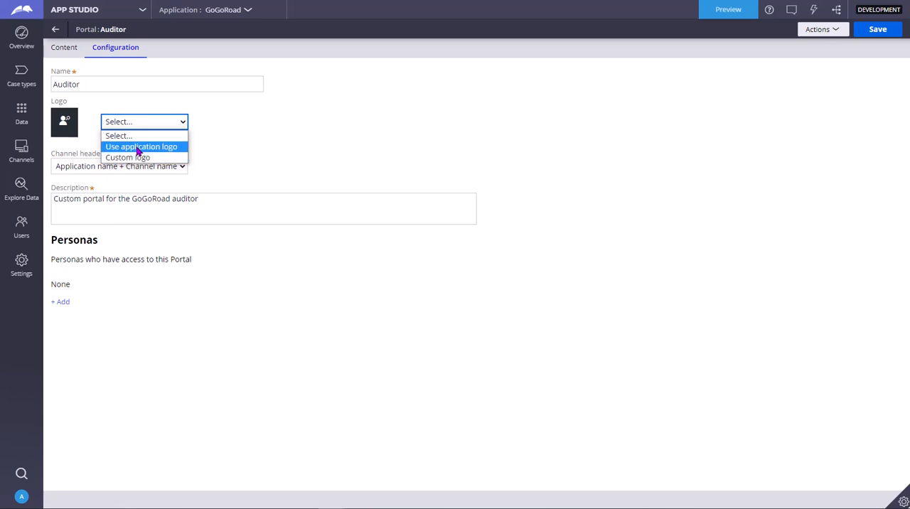
pyautogui.click(141, 146)
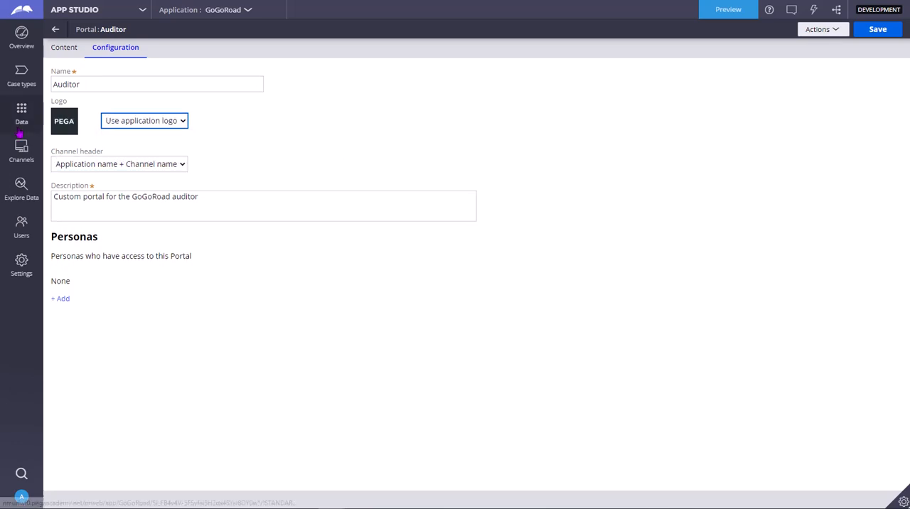
pyautogui.click(143, 119)
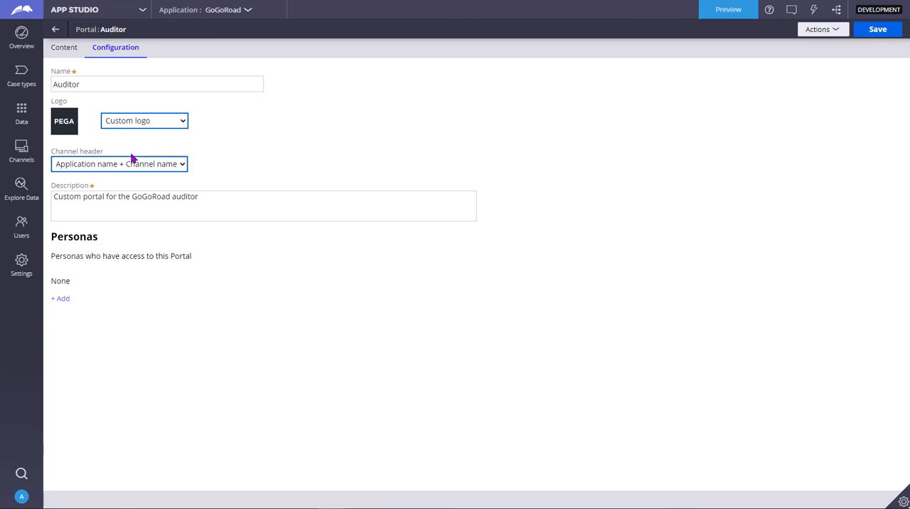
# Pick the pi-star-solid icon as the custom logo and save the Auditor portal
pyautogui.click(64, 120)
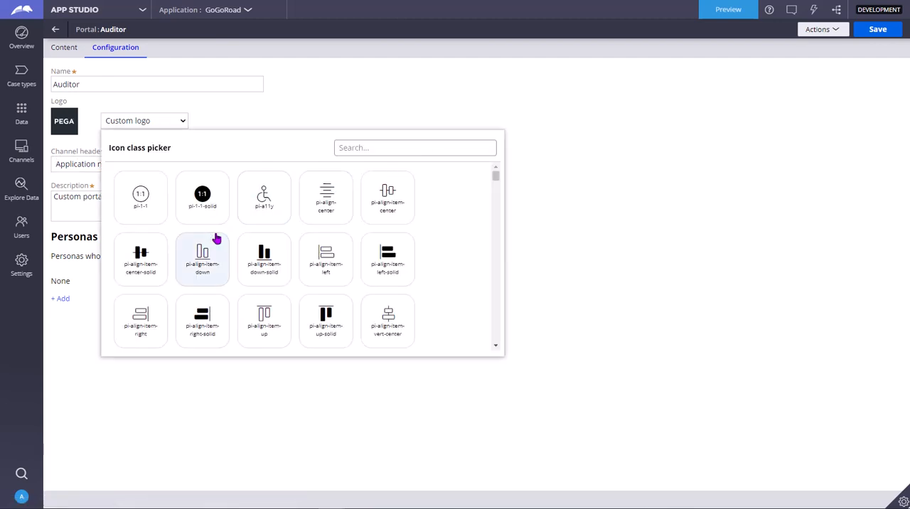
pyautogui.scroll(-3)
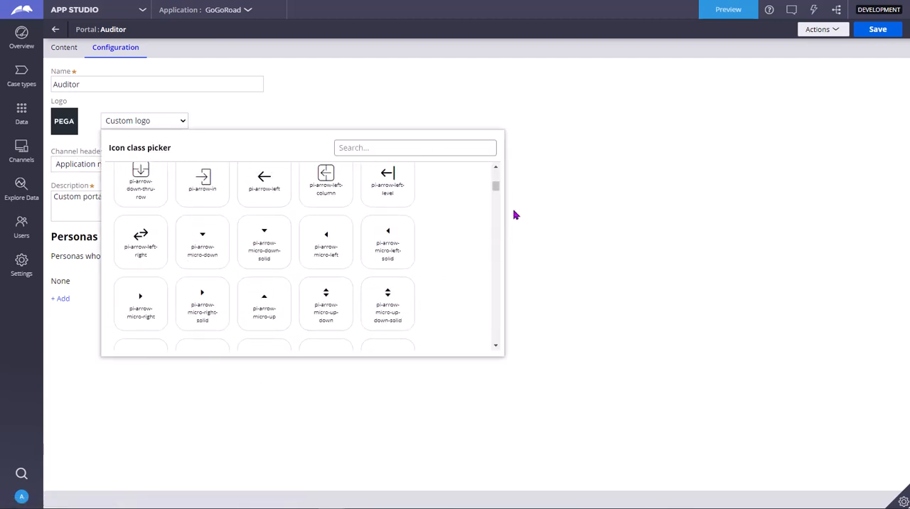
pyautogui.scroll(-3)
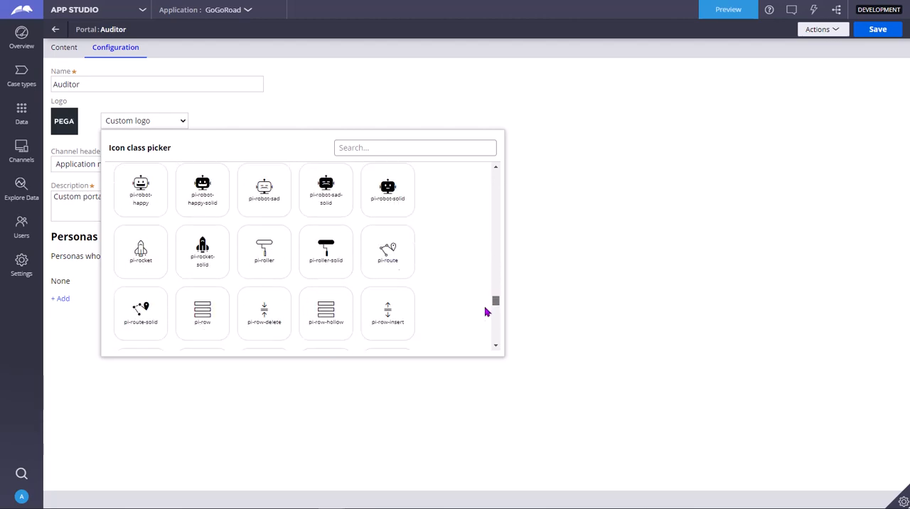
pyautogui.scroll(-3)
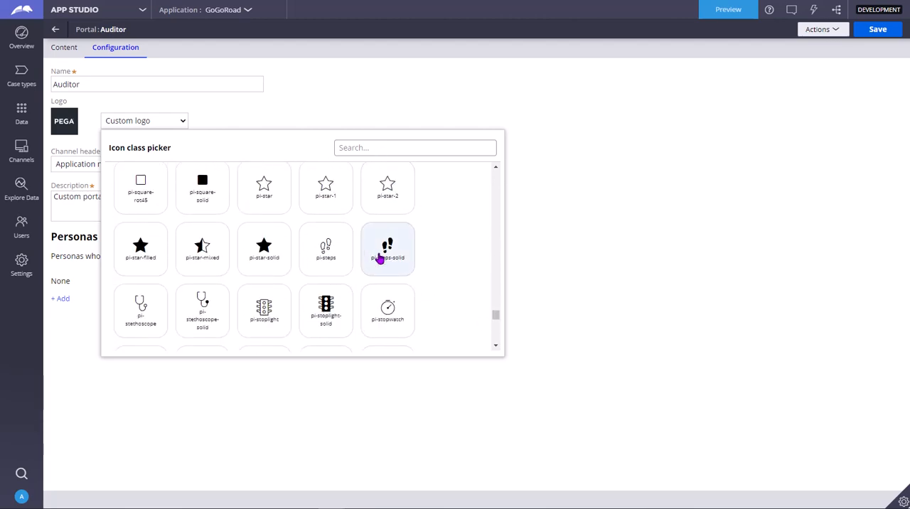
pyautogui.click(264, 249)
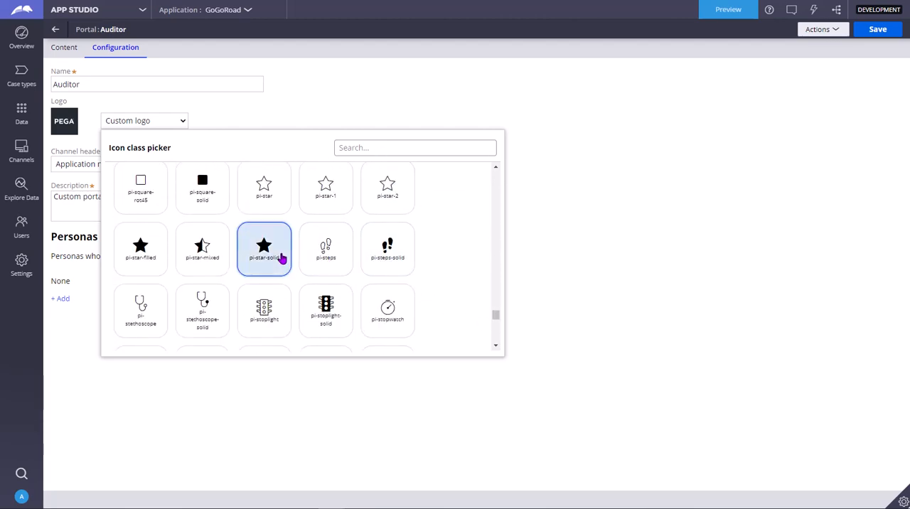
pyautogui.click(264, 245)
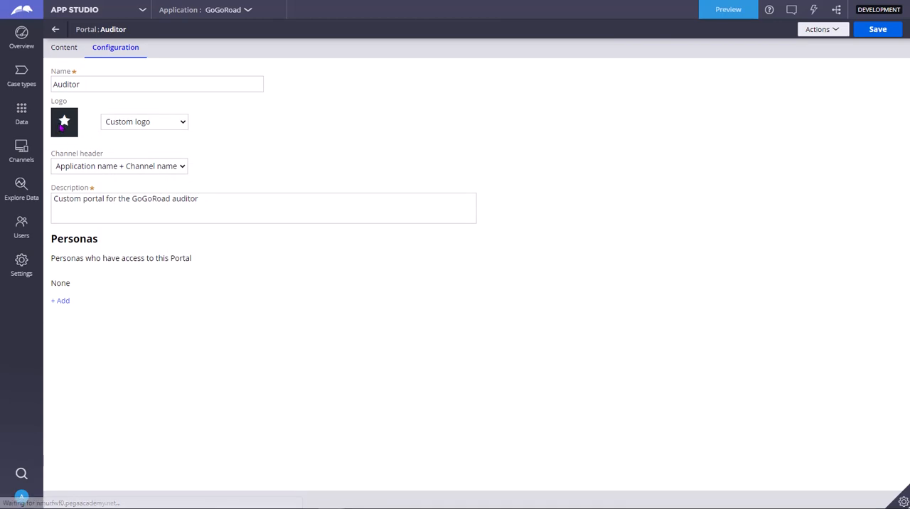
pyautogui.click(876, 29)
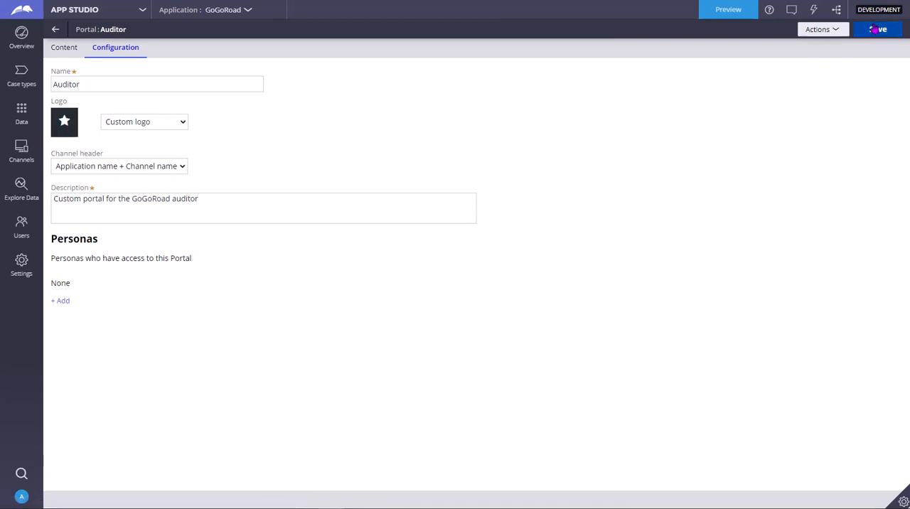
# Leave the portal settings, confirming, and return to the Channels overview
pyautogui.click(56, 29)
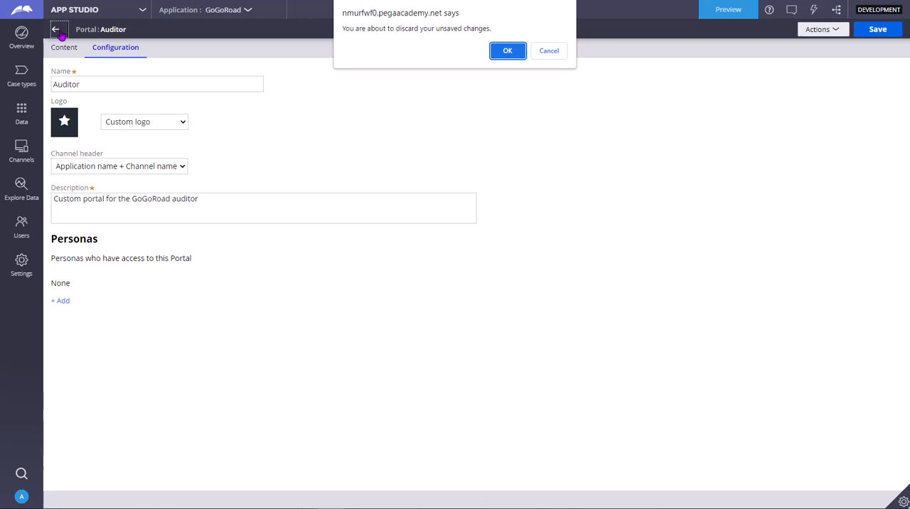
pyautogui.click(507, 51)
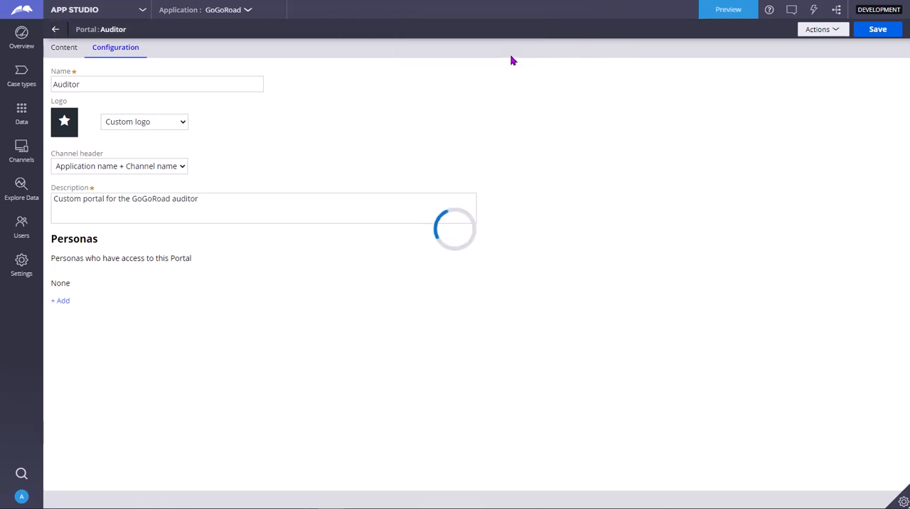
pyautogui.click(55, 29)
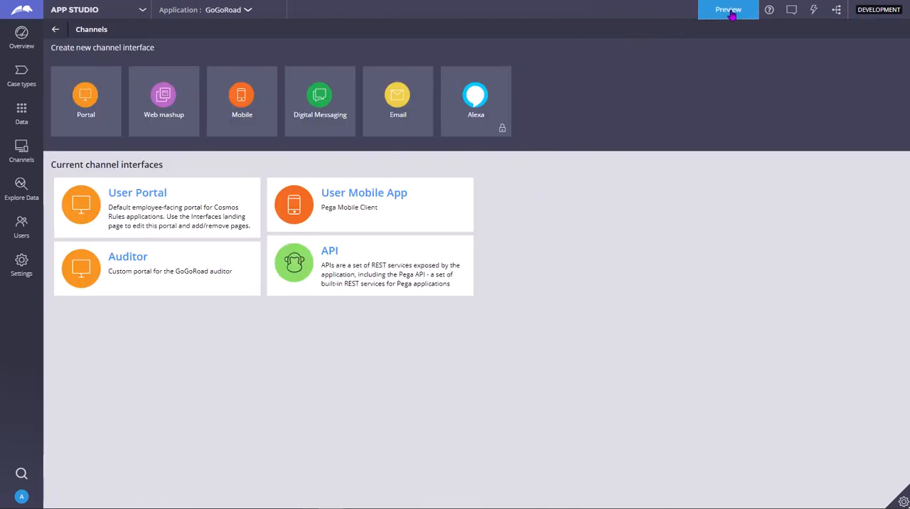
# Preview GoGoRoad and switch the previewed portal to Auditor to check its navigation
pyautogui.click(728, 10)
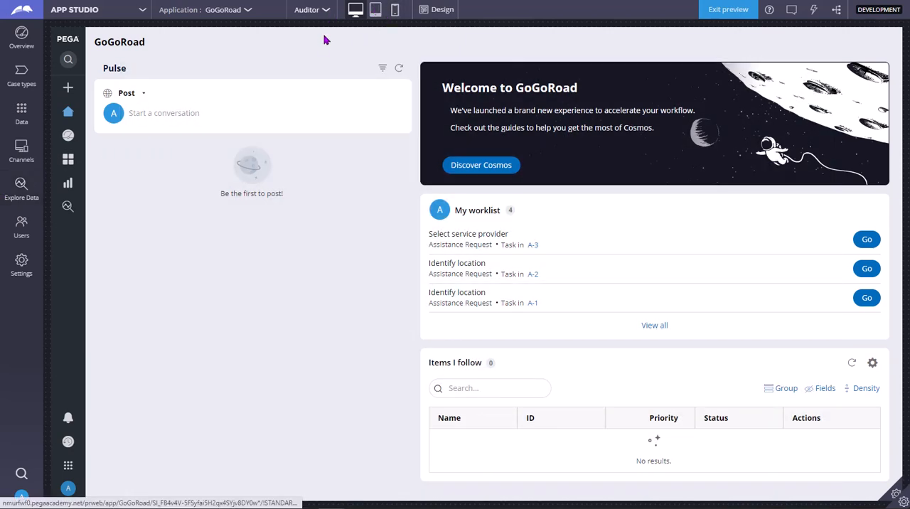
pyautogui.click(311, 10)
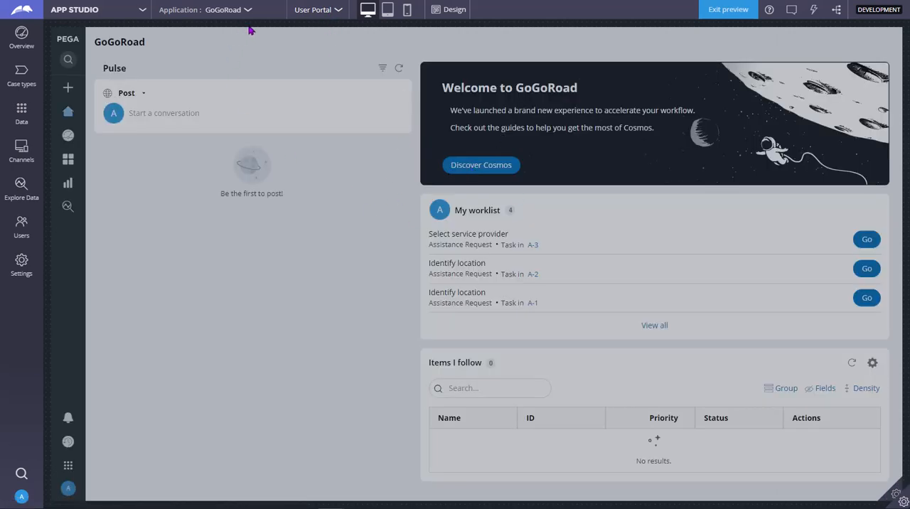
pyautogui.click(315, 10)
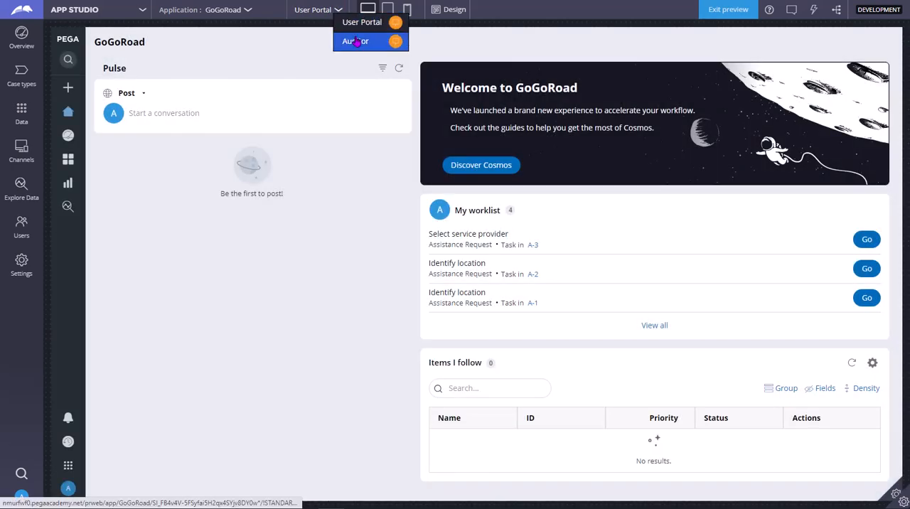
pyautogui.click(355, 40)
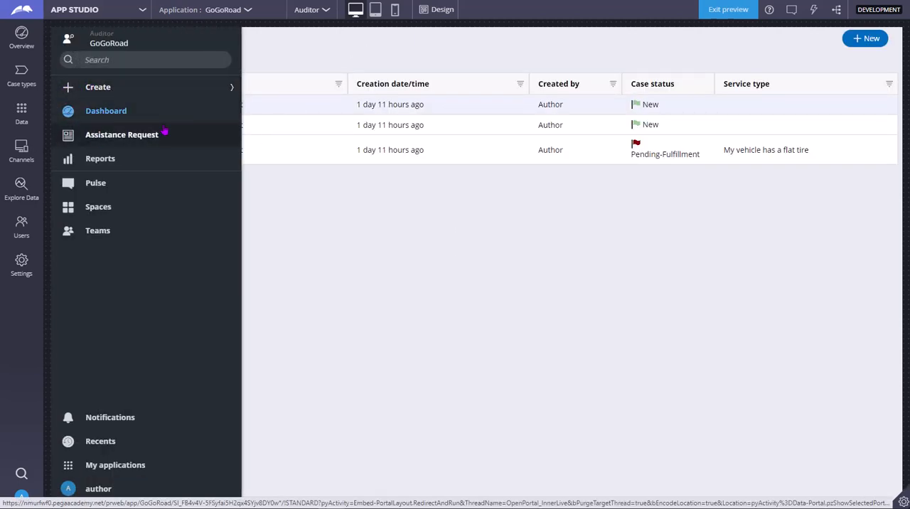
pyautogui.moveTo(104, 158)
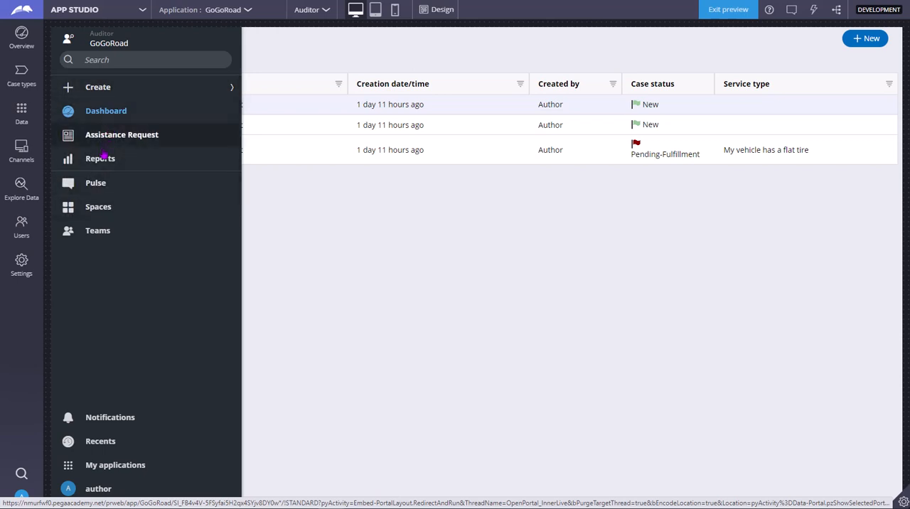
pyautogui.moveTo(97, 230)
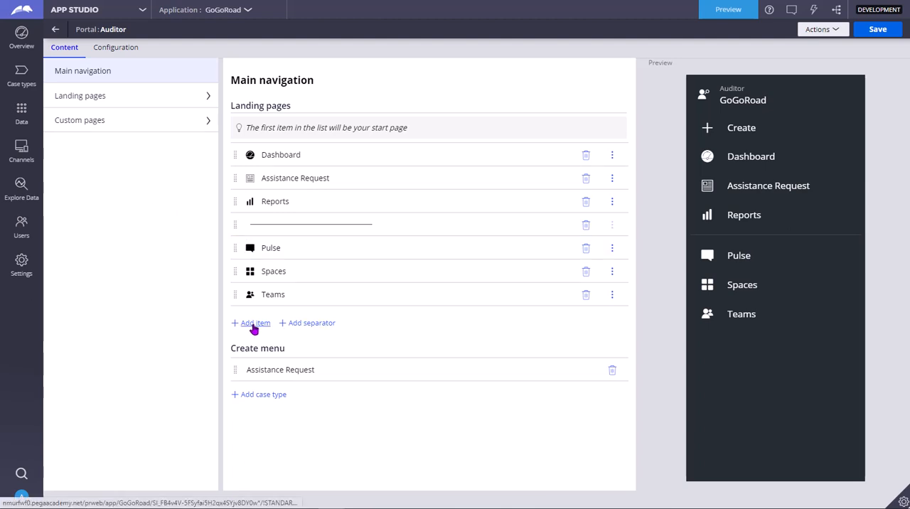
# Browse the custom pages list under Add item without adding any, then preview Auditor
pyautogui.click(254, 323)
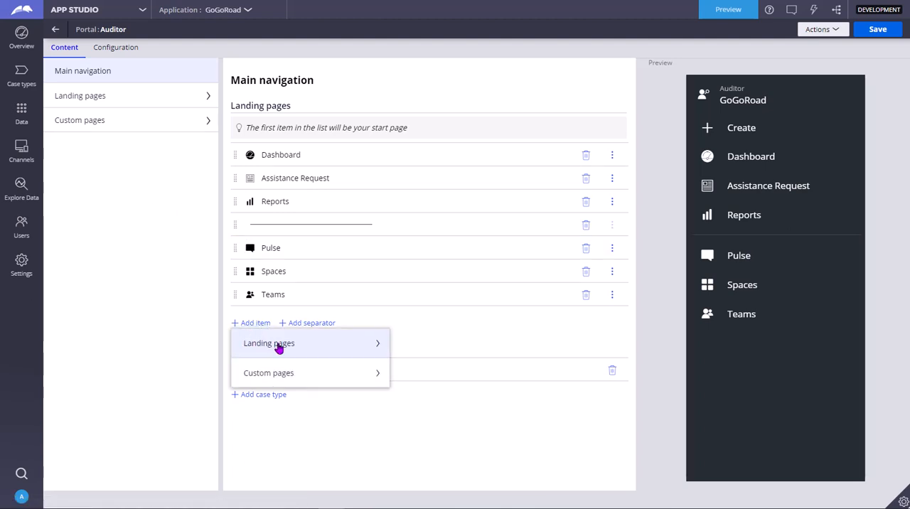
pyautogui.click(267, 372)
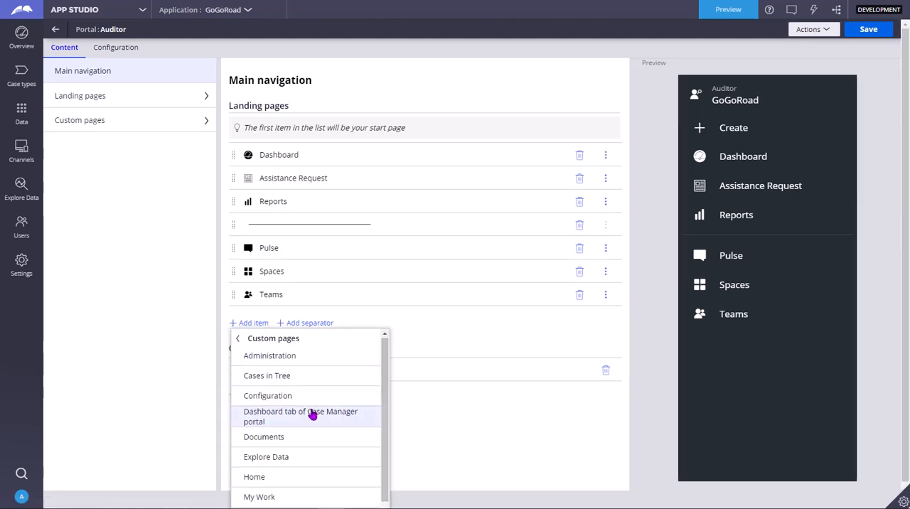
pyautogui.scroll(-3)
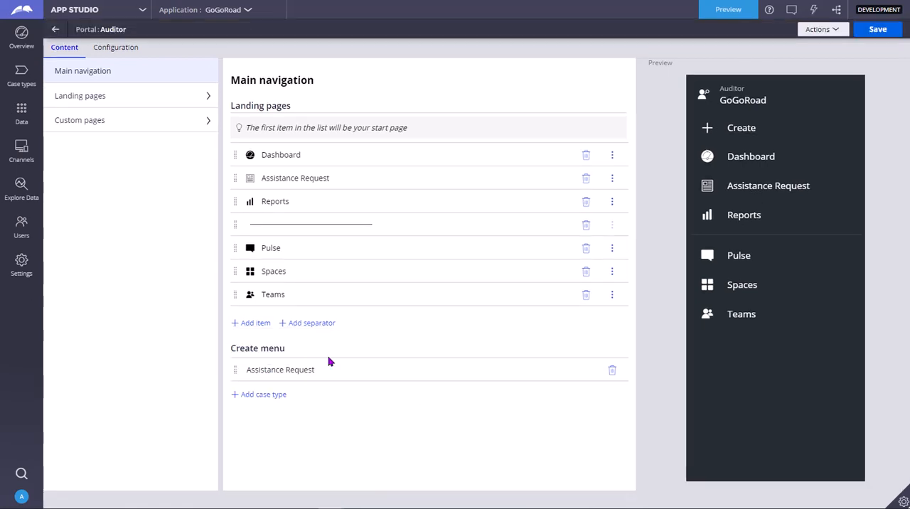
pyautogui.click(251, 323)
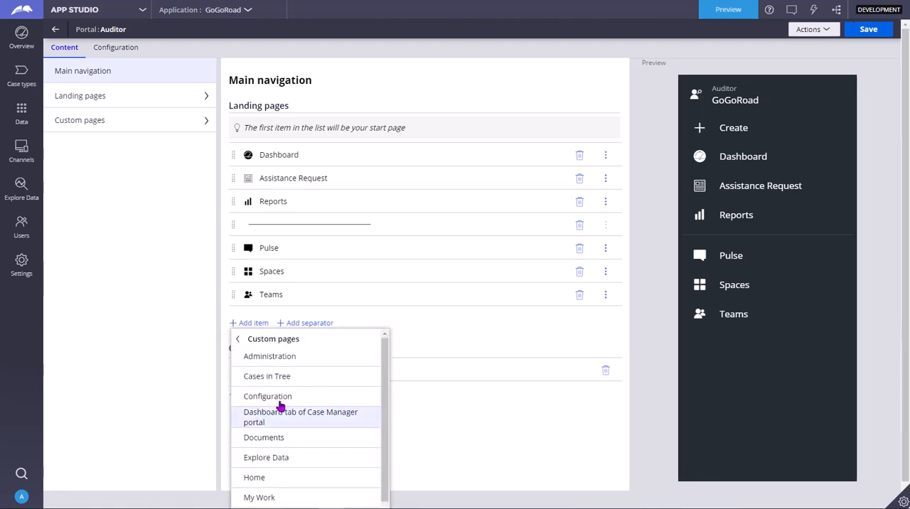
pyautogui.click(239, 338)
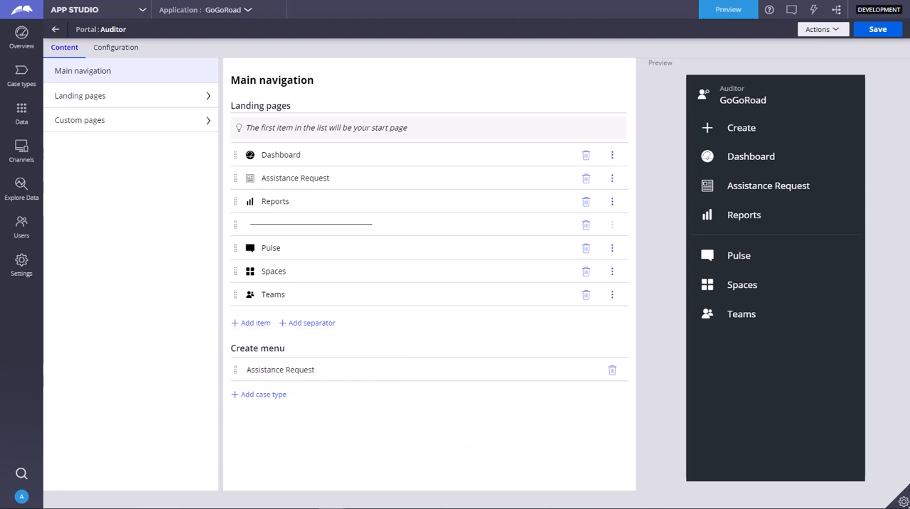
pyautogui.click(727, 10)
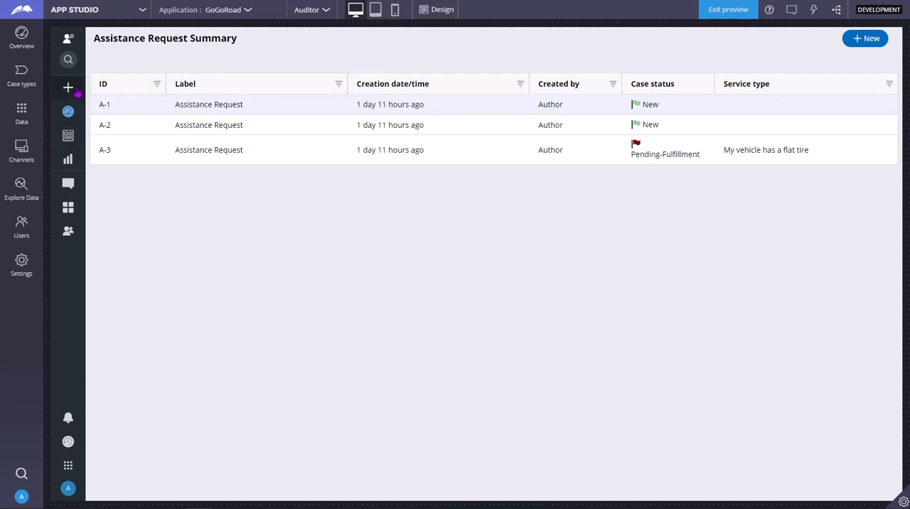
# Open the Assistance Request list page in the preview and enter design mode for its table
pyautogui.click(68, 40)
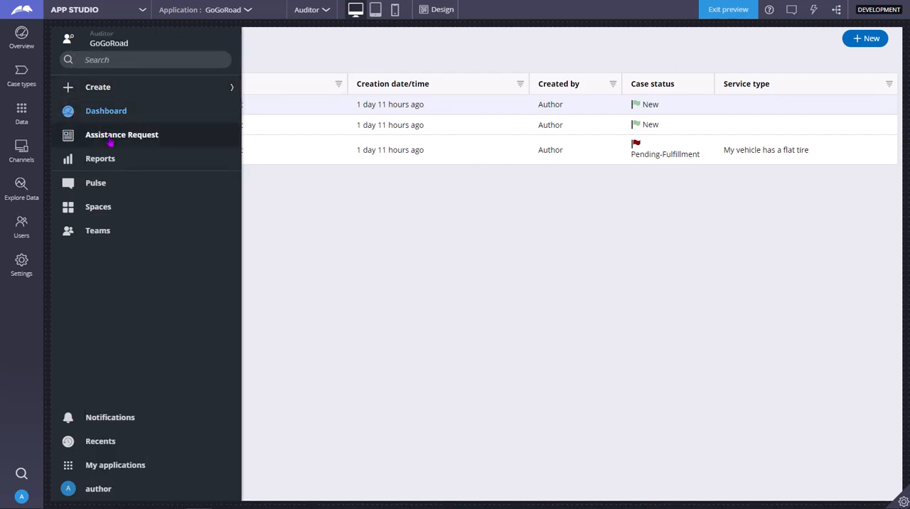
pyautogui.click(122, 134)
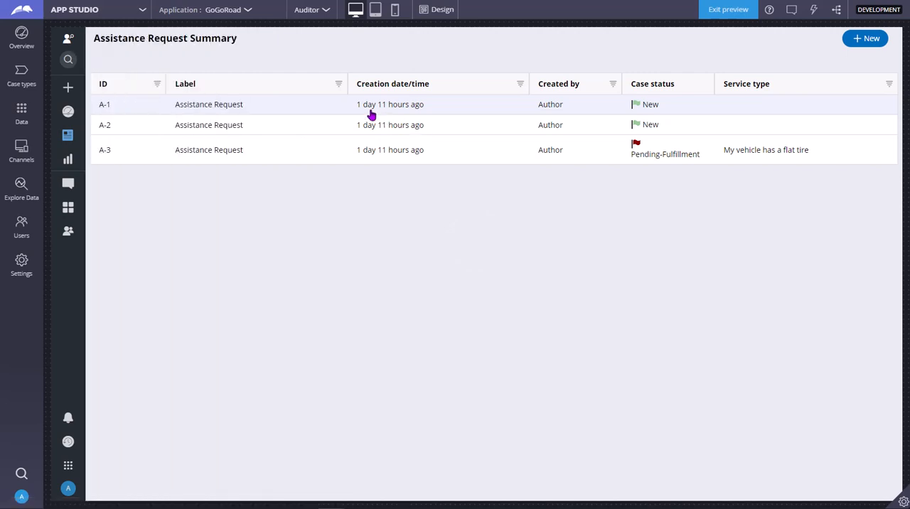
pyautogui.click(440, 10)
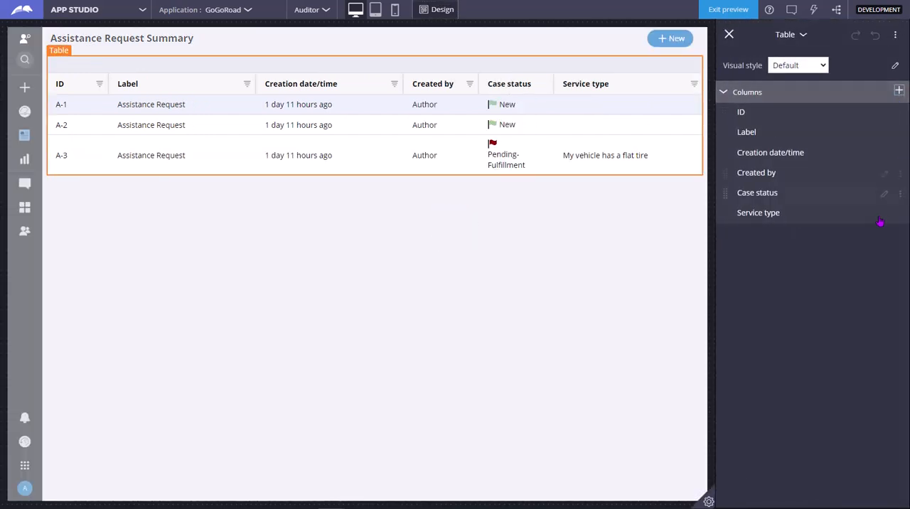
# Add Invoice total as a table column, then delete it from the column list
pyautogui.click(898, 91)
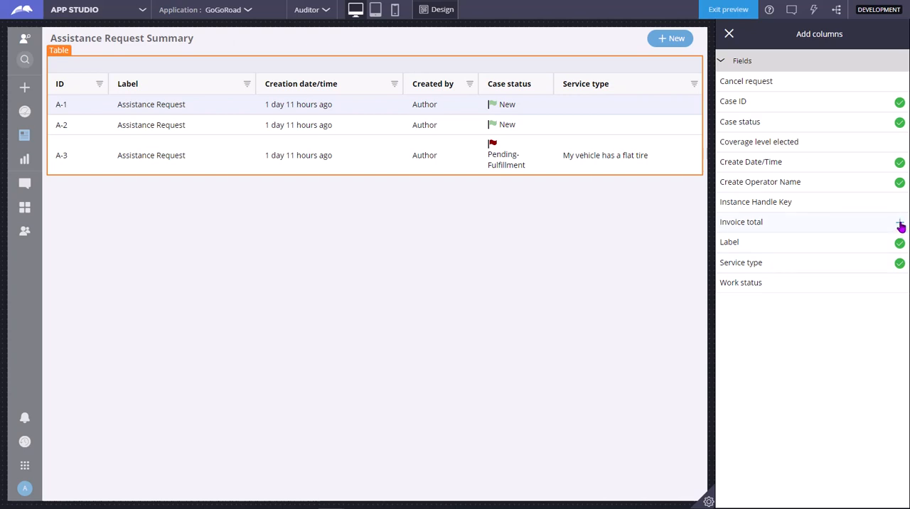
pyautogui.click(898, 222)
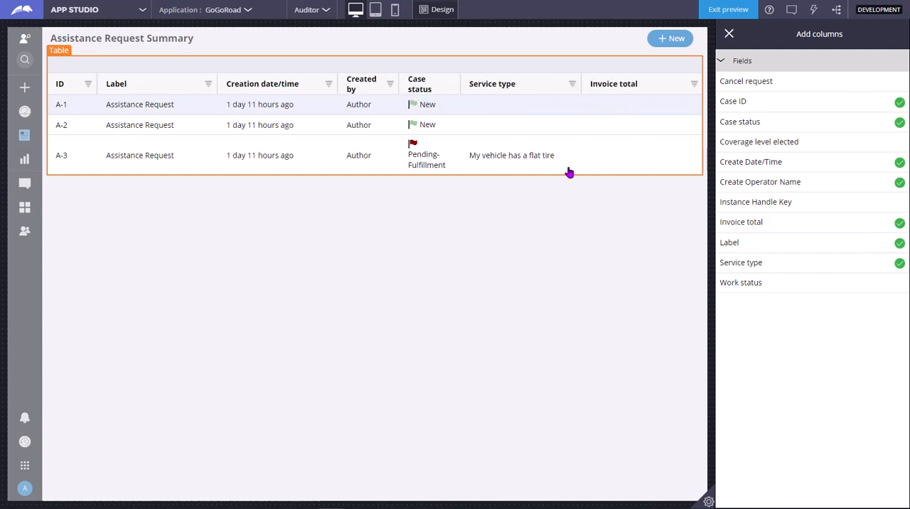
pyautogui.moveTo(728, 236)
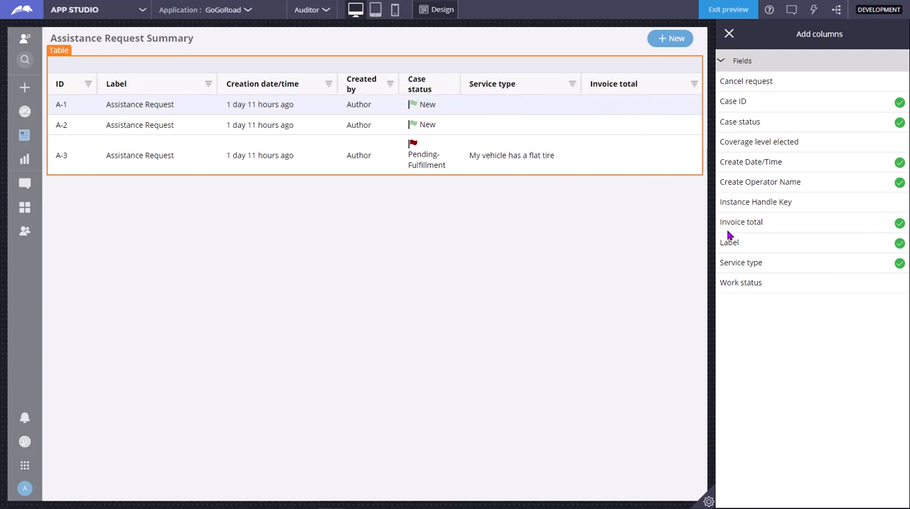
pyautogui.moveTo(776, 222)
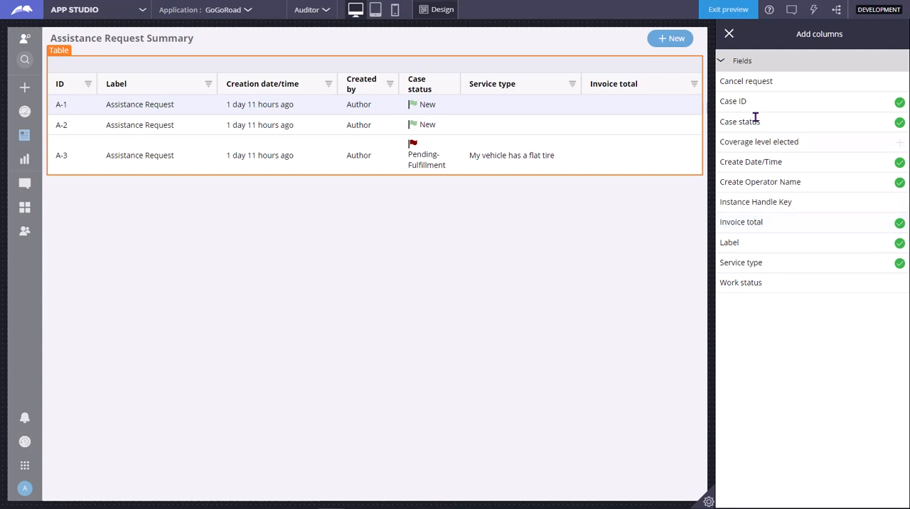
pyautogui.click(727, 34)
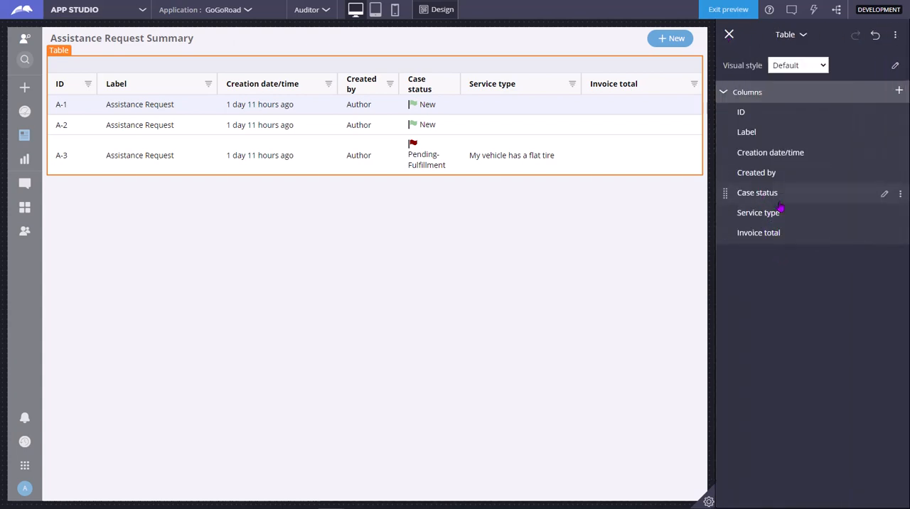
pyautogui.moveTo(837, 236)
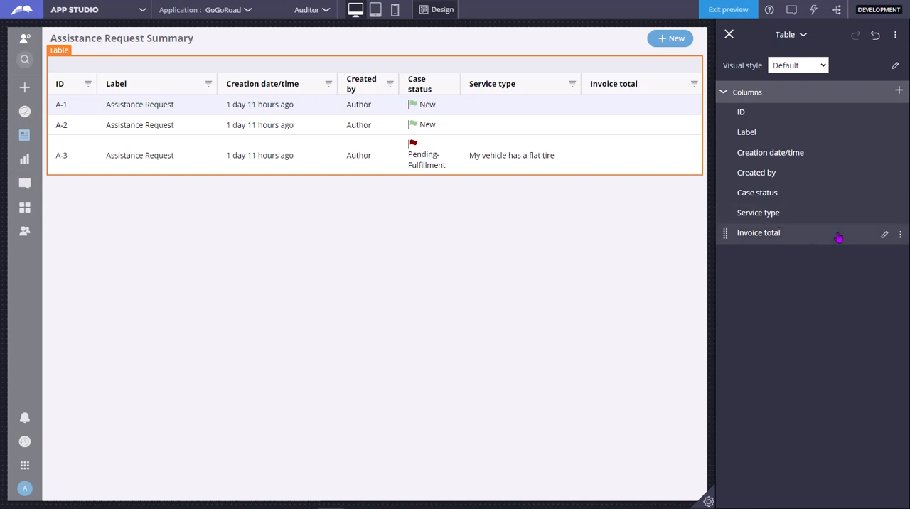
pyautogui.click(900, 235)
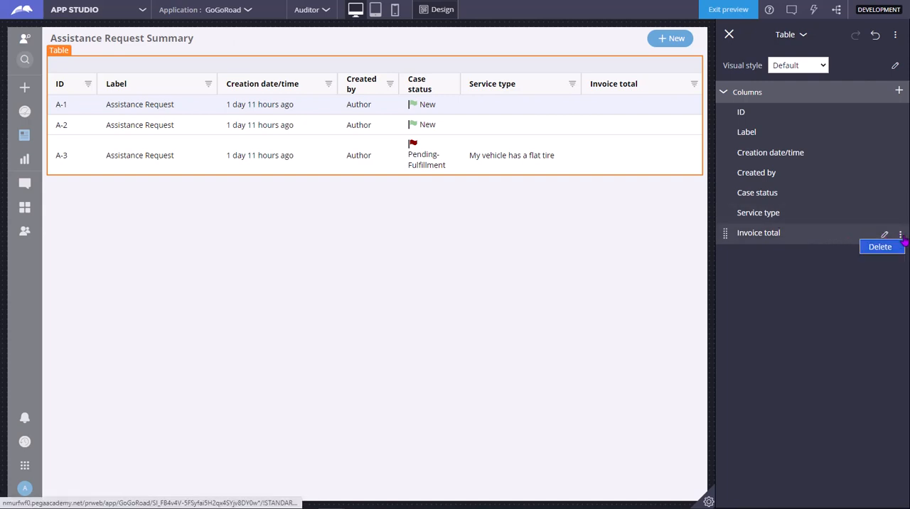
pyautogui.click(880, 247)
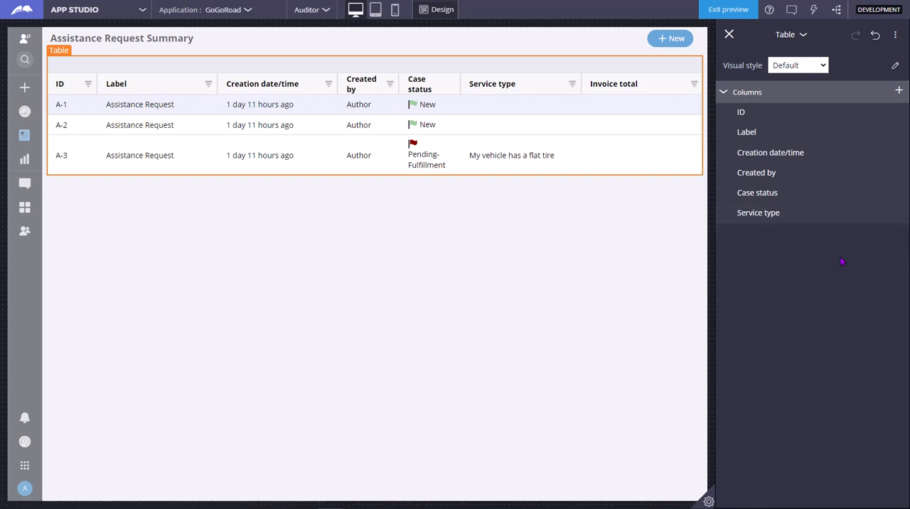